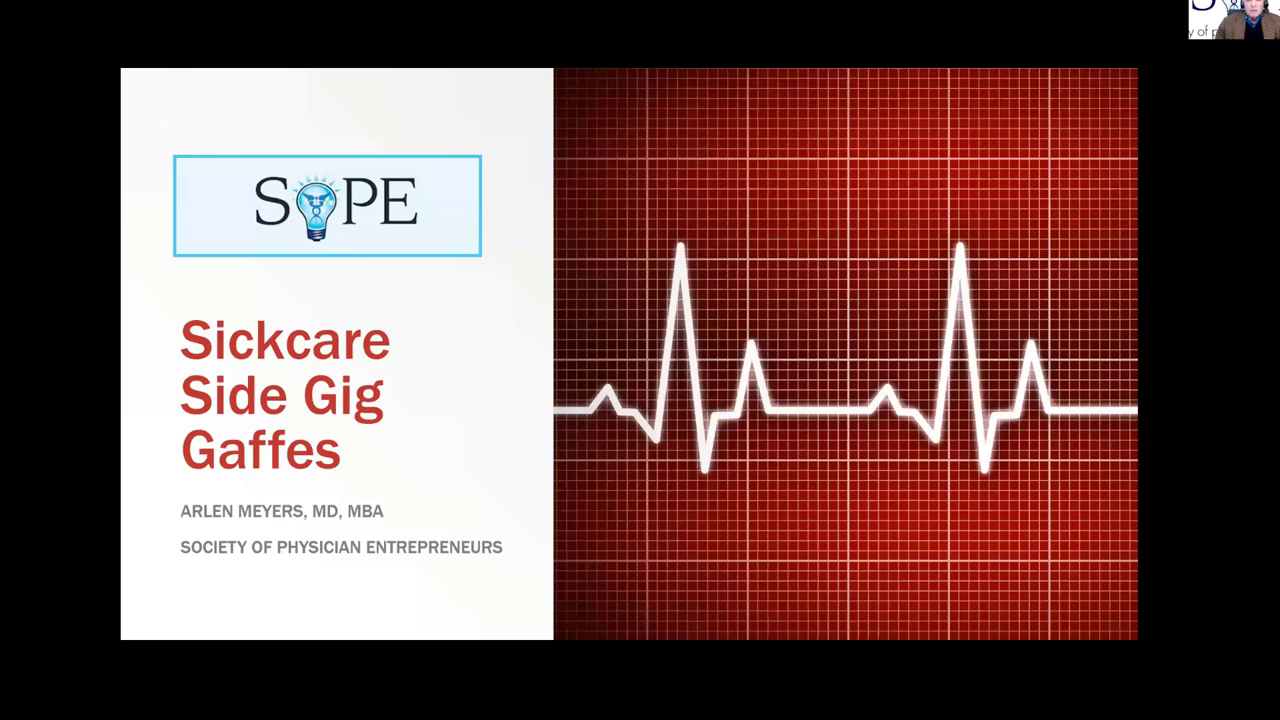
pyautogui.moveTo(379, 99)
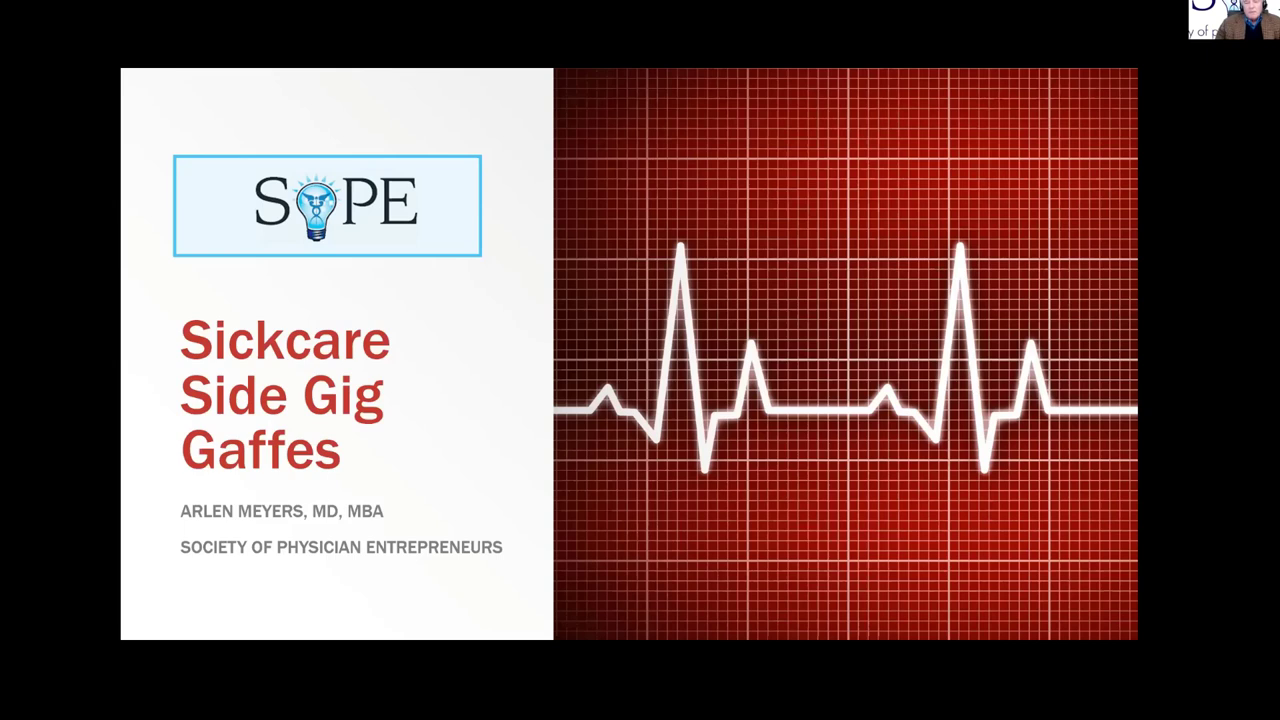
pyautogui.moveTo(8, 628)
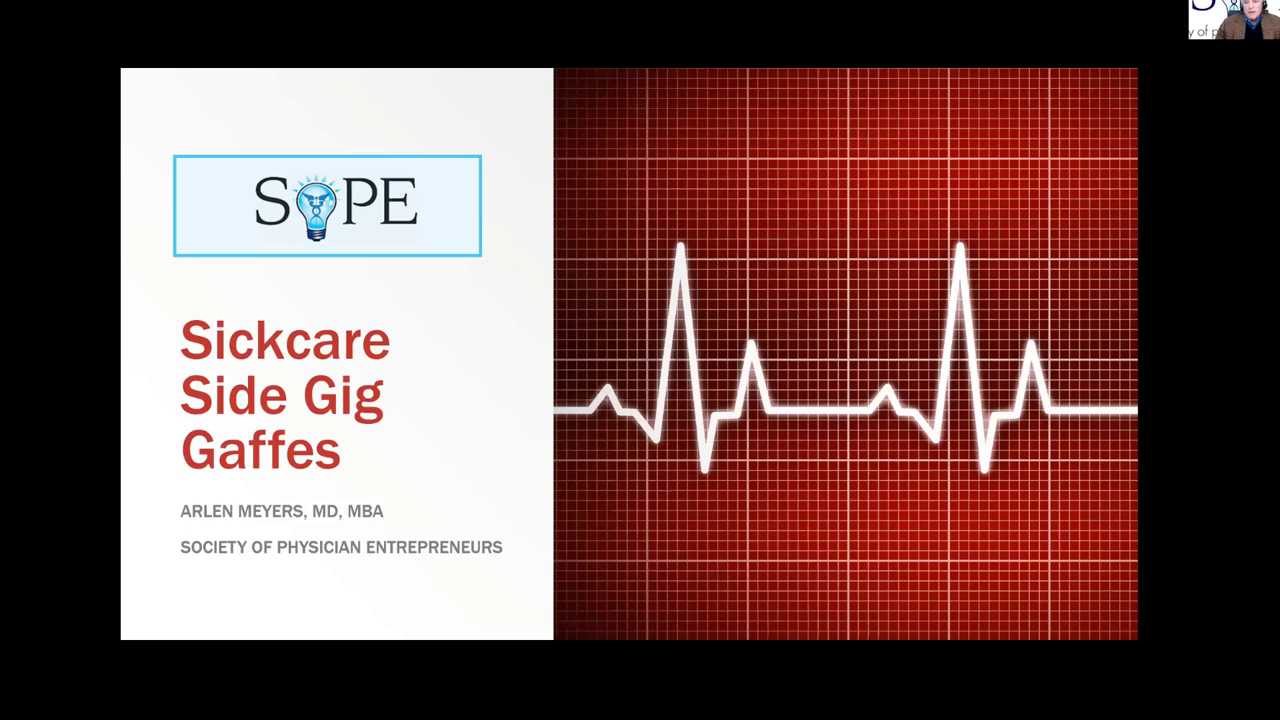
pyautogui.moveTo(114, 595)
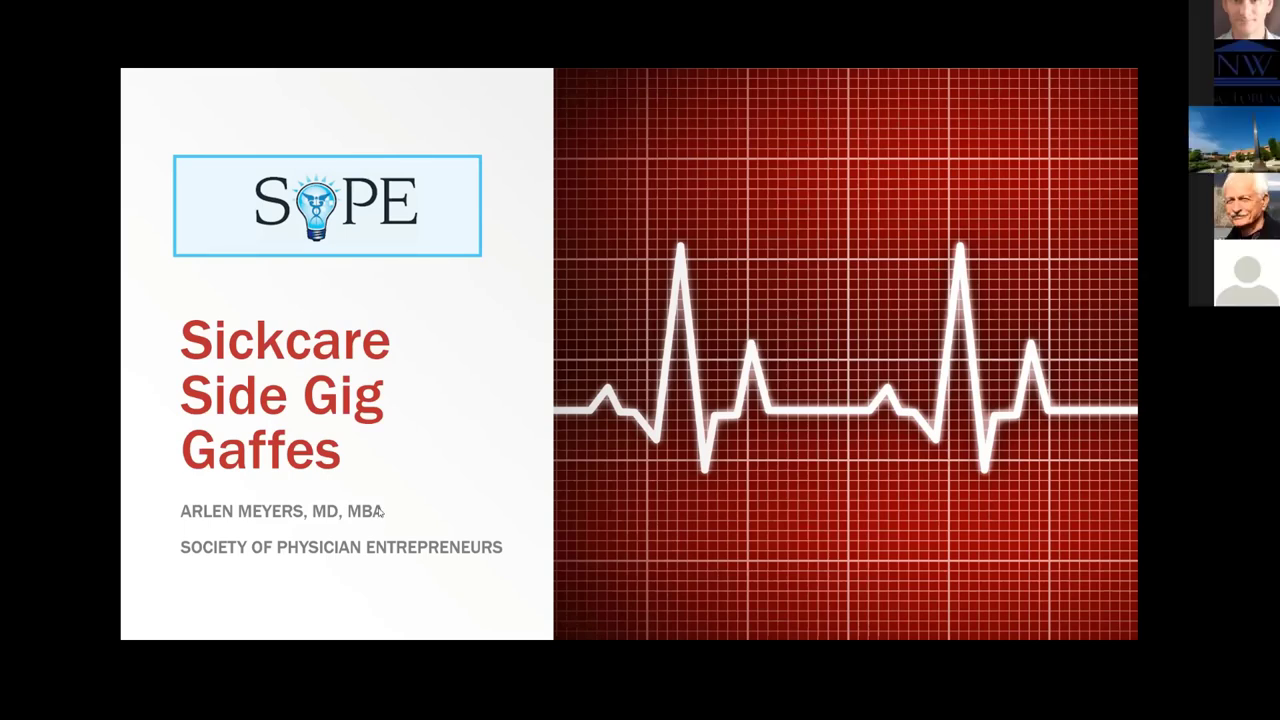
pyautogui.moveTo(93, 542)
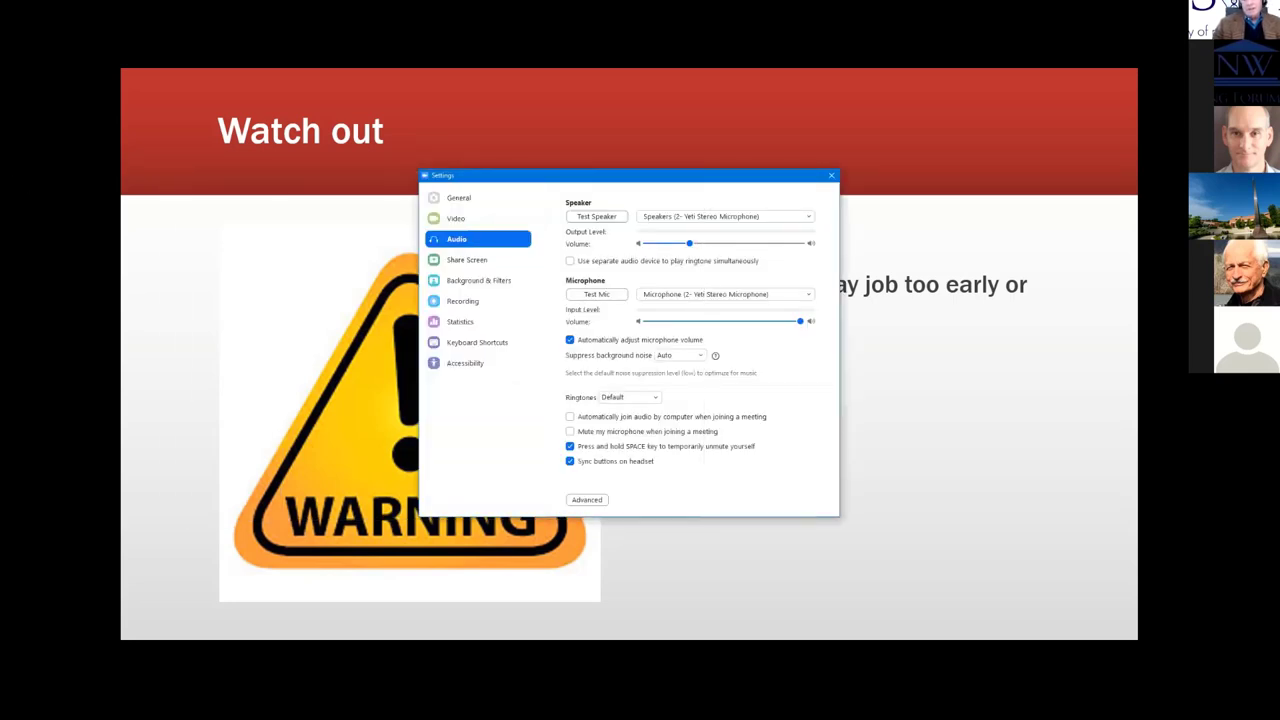
# Step: Close the Audio settings window to reveal the 'Watch out' warning slide beside the participant tiles
pyautogui.click(831, 175)
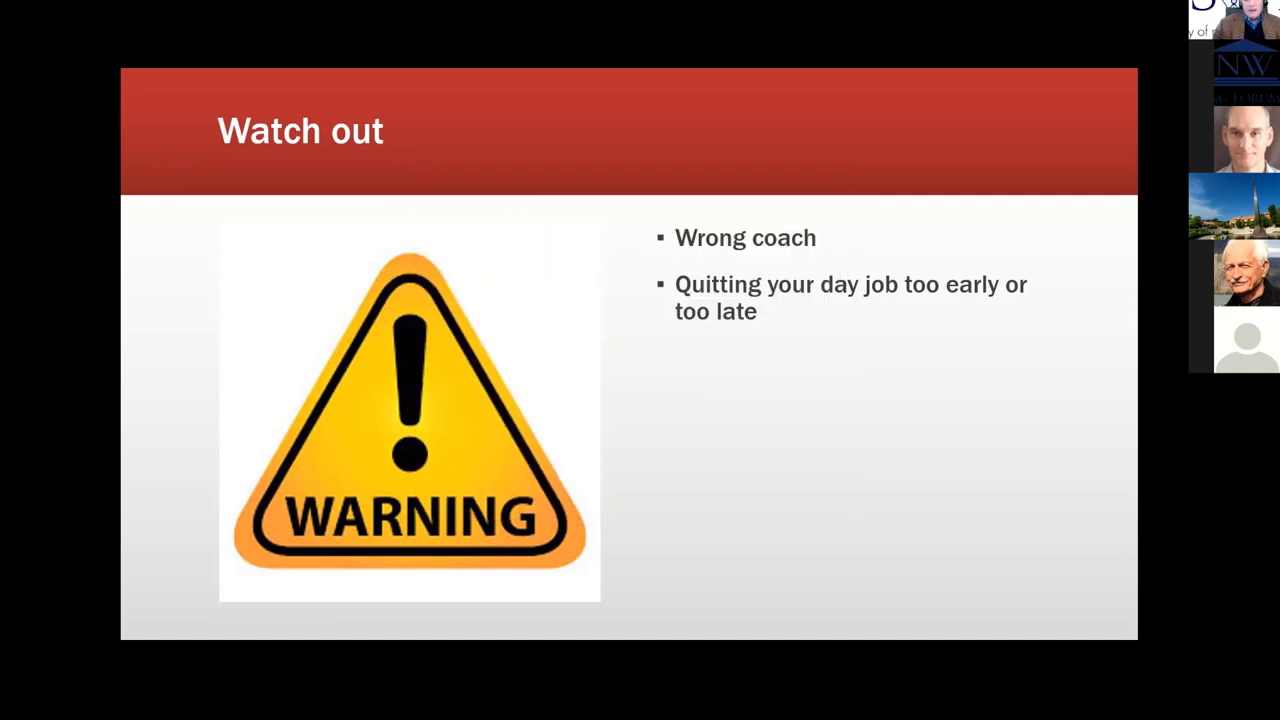